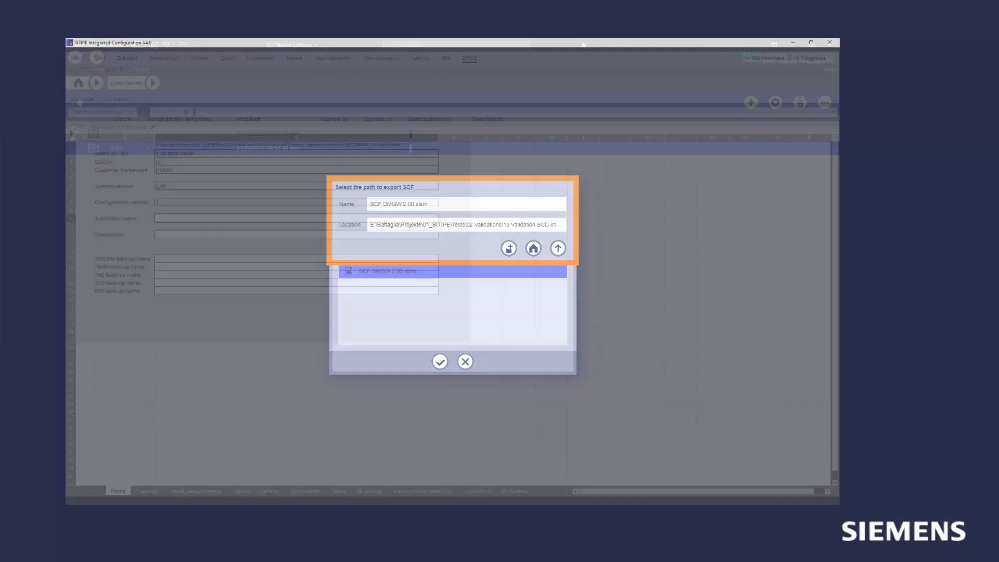
- Export the configuration as 'SCF DMGW 2.00.xlsm' at the default location and open it in Excel
click(439, 361)
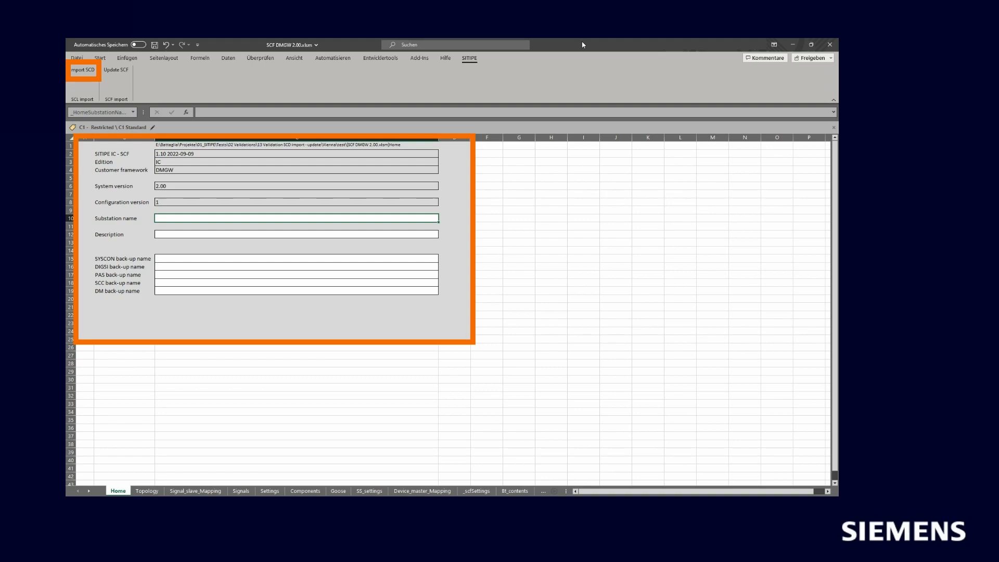
- Review the seven Vienna bays on the Topology sheet, then import the workbook into SITIPE
click(147, 499)
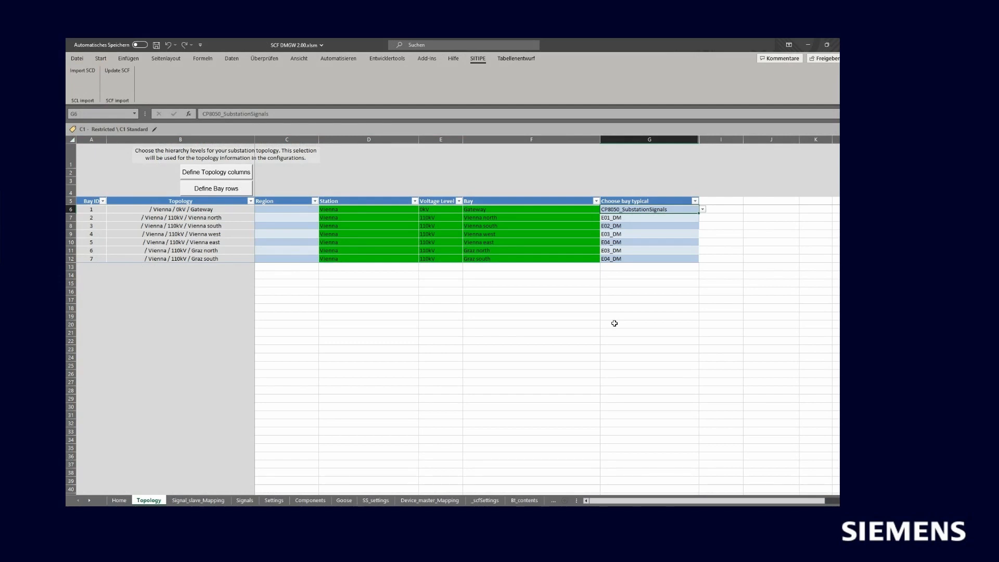
click(215, 171)
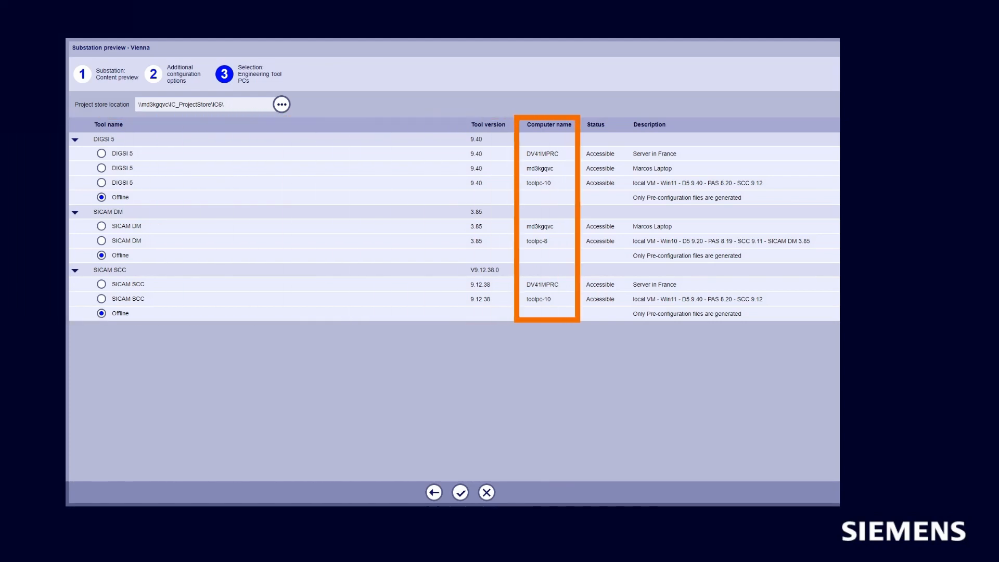
- Import the Vienna substation with every engineering tool PC left Offline
click(459, 491)
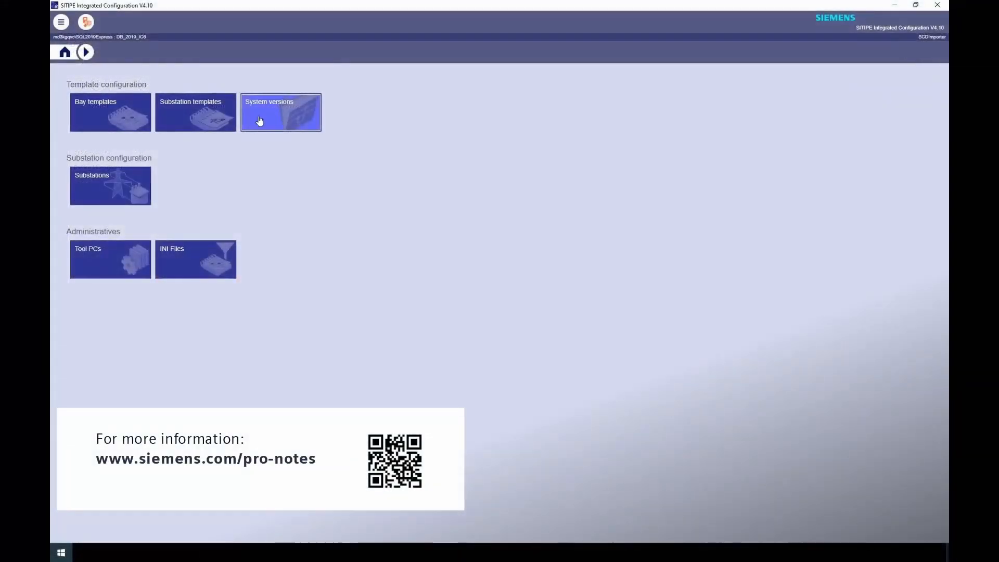
- Open the Vienna substation and dismiss the import status report
click(110, 112)
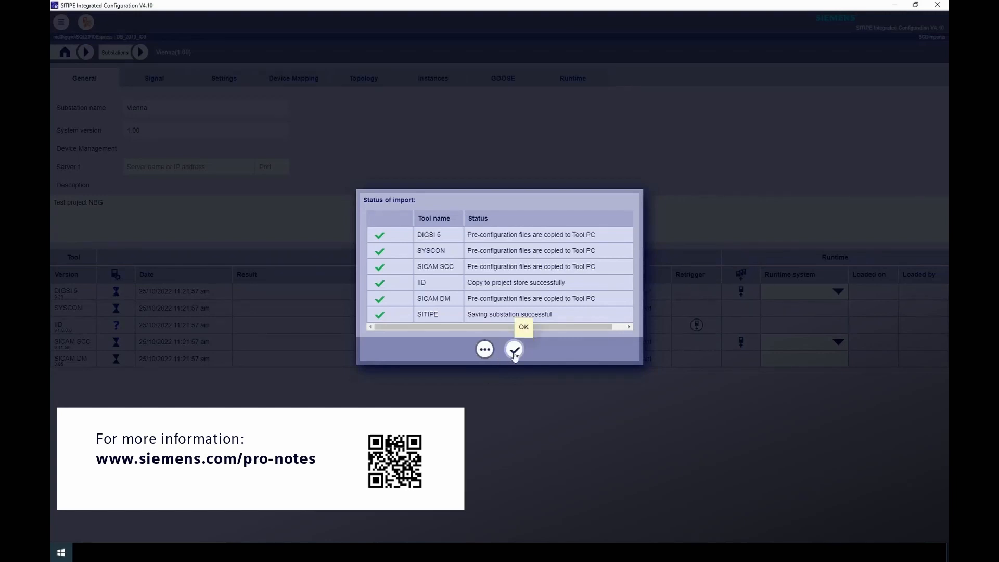
click(514, 349)
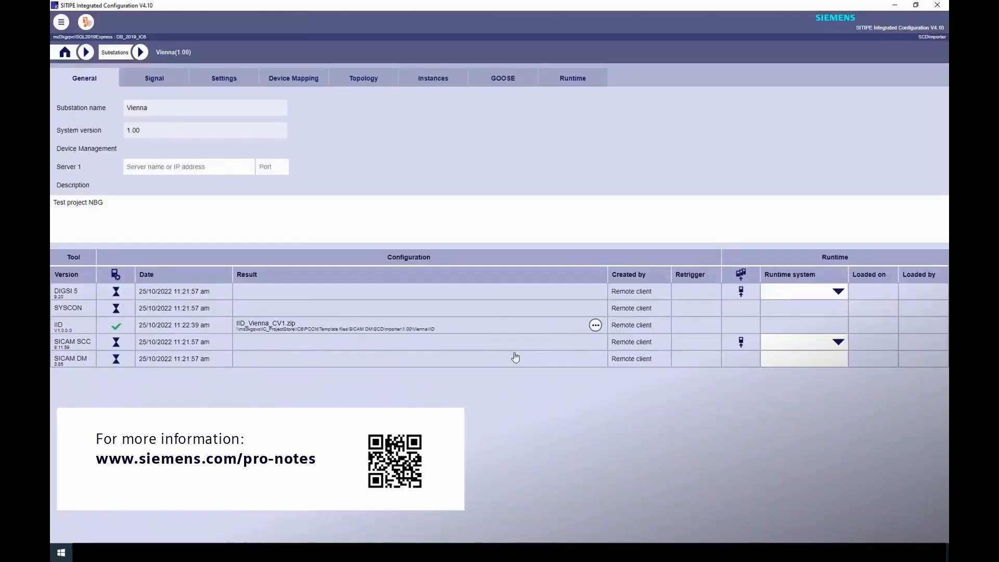